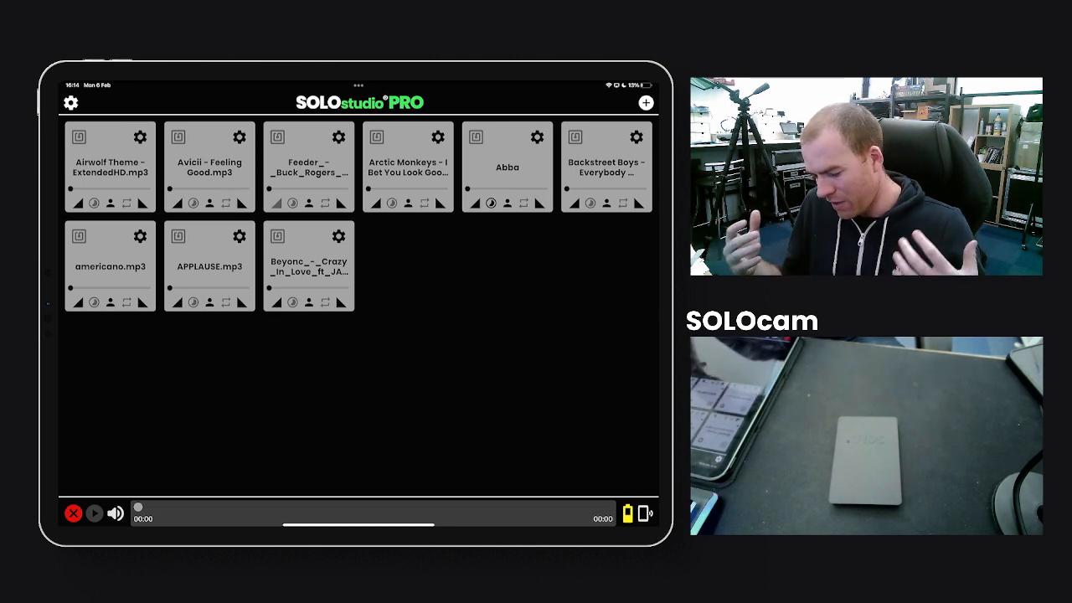
Bring up Track Settings for the Airwolf Theme tile via its gear icon
click(141, 137)
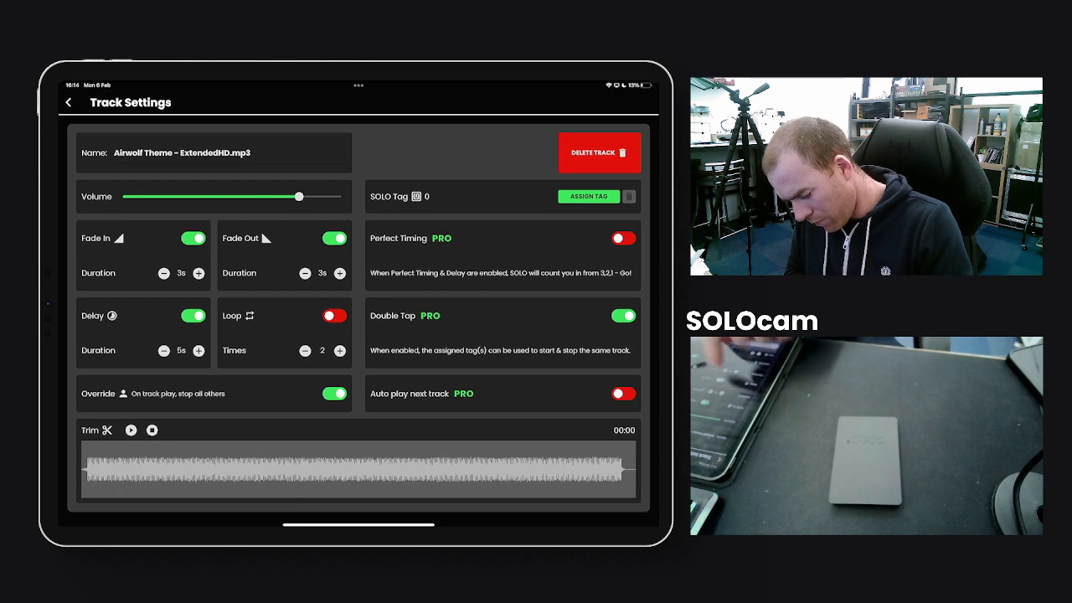
Set Airwolf Theme to a 6 s delay with Perfect Timing on, and assign one SOLO tag
click(198, 350)
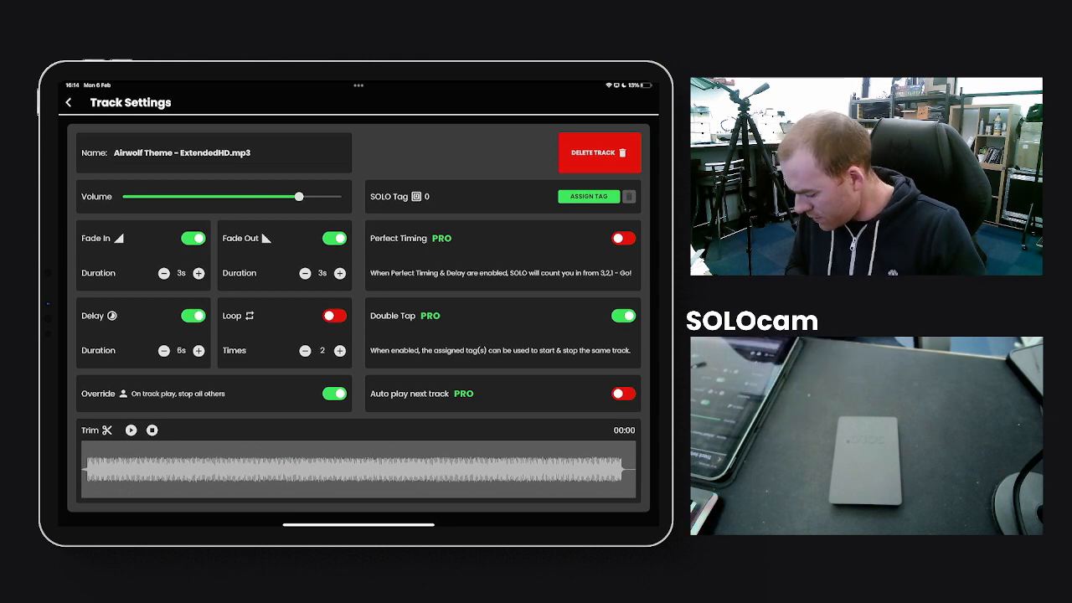
click(623, 238)
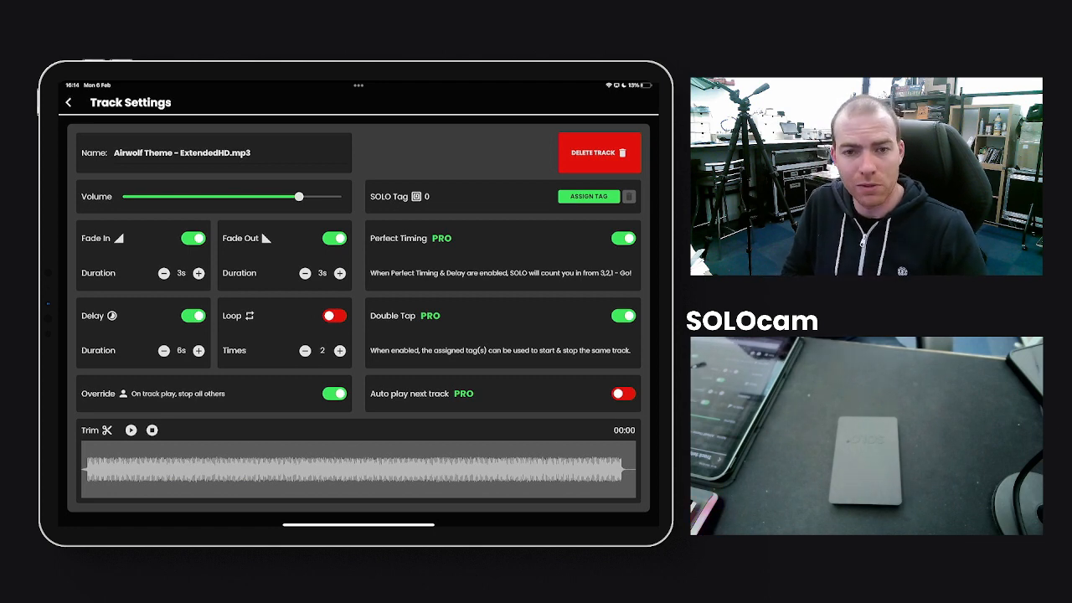
click(589, 196)
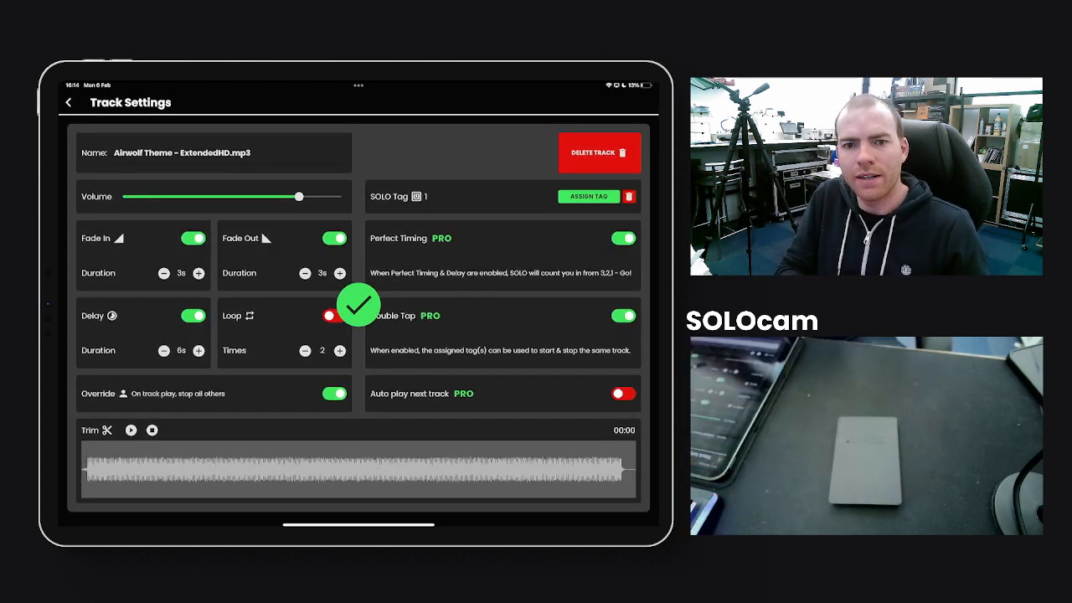
Enable Auto play next track for Airwolf Theme and return to the track grid
click(335, 315)
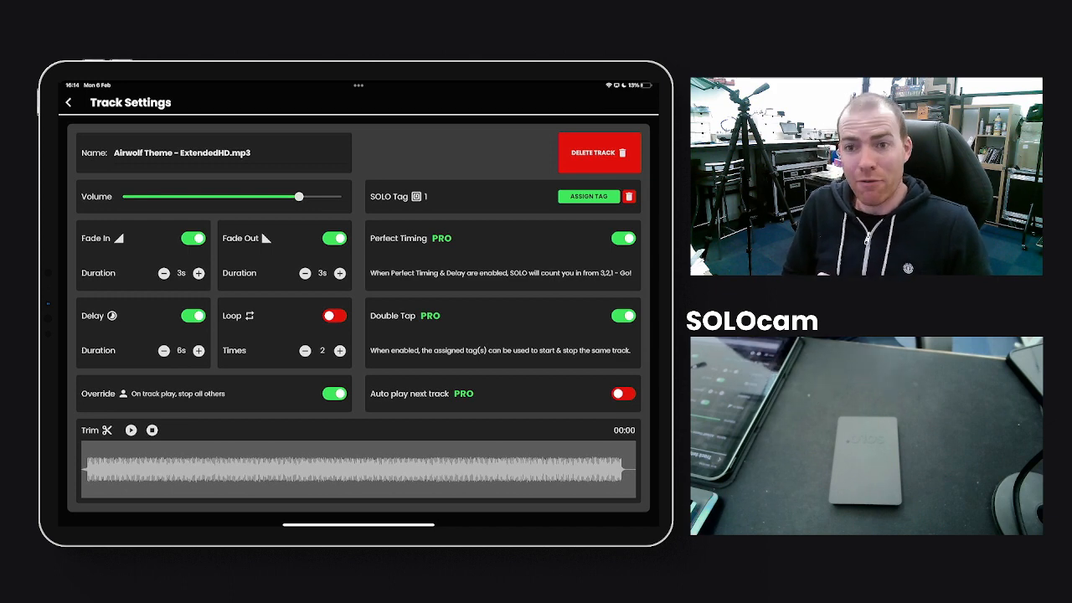
click(623, 394)
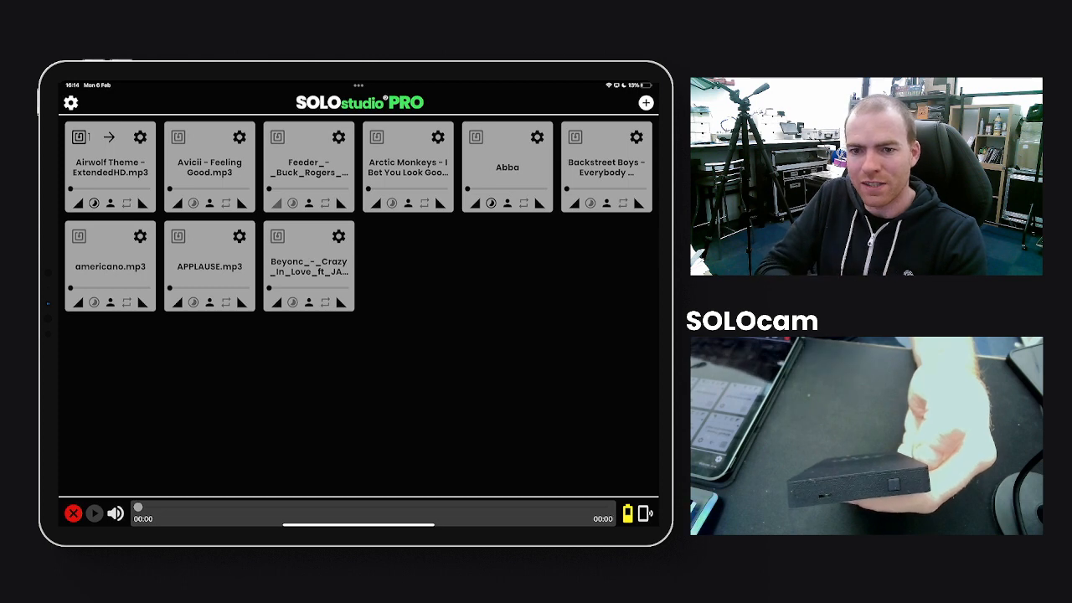
click(109, 167)
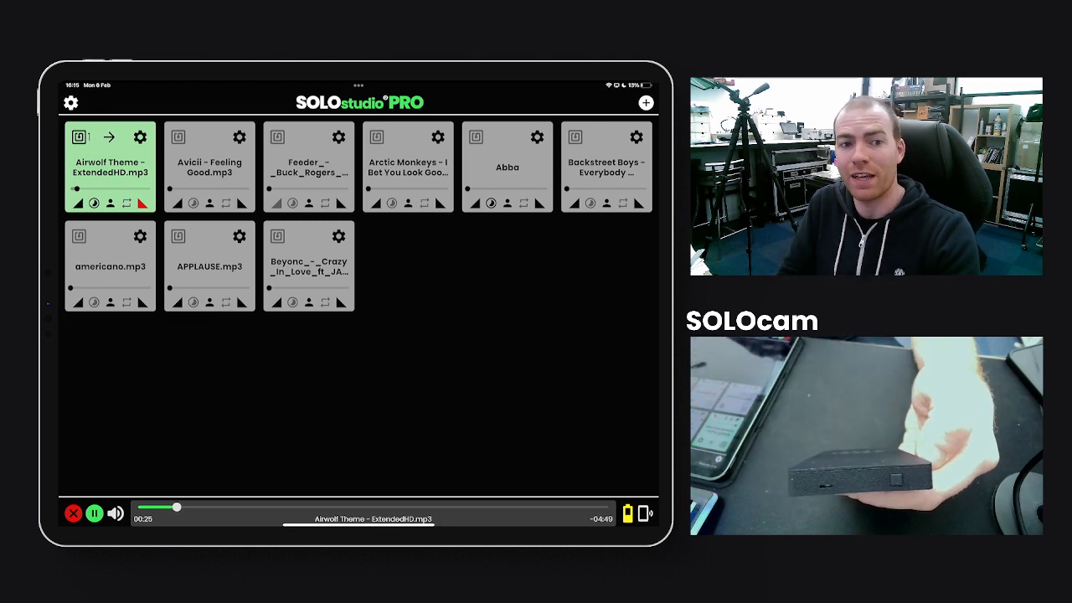
click(208, 168)
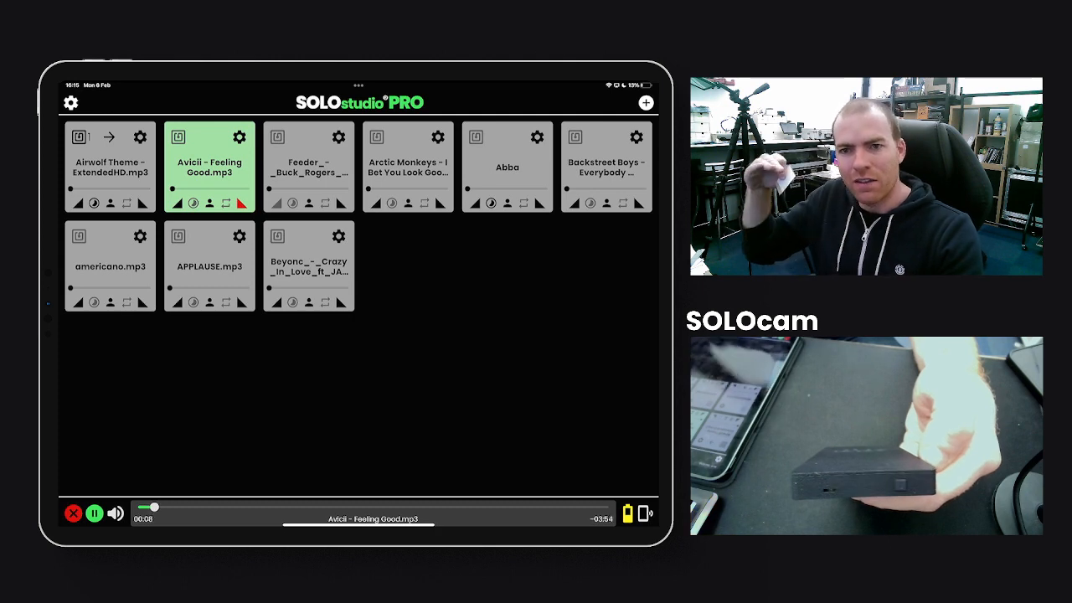
click(94, 513)
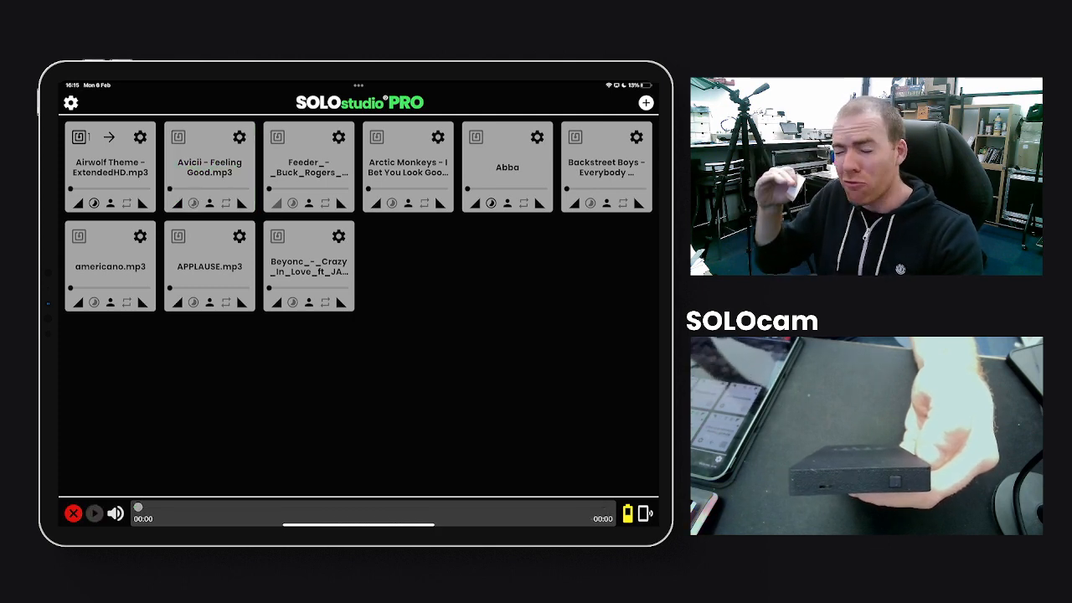